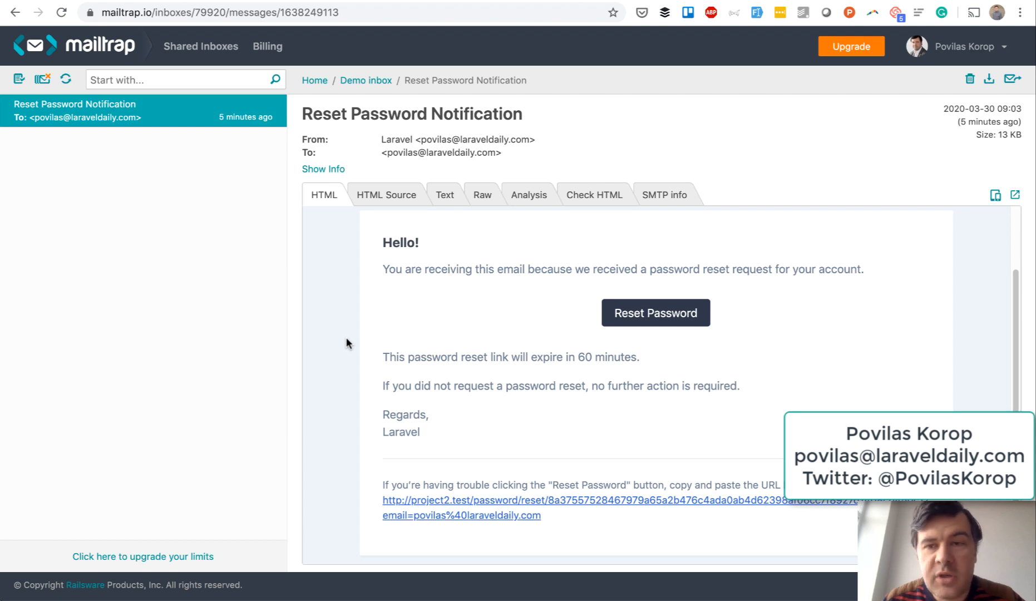
mouse_move(340, 422)
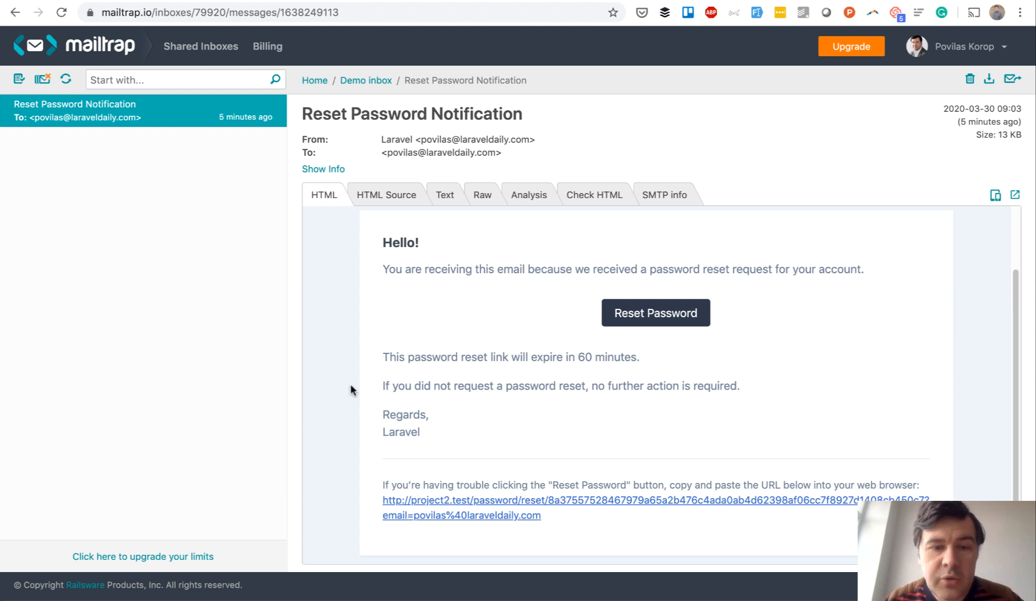
mouse_move(566, 399)
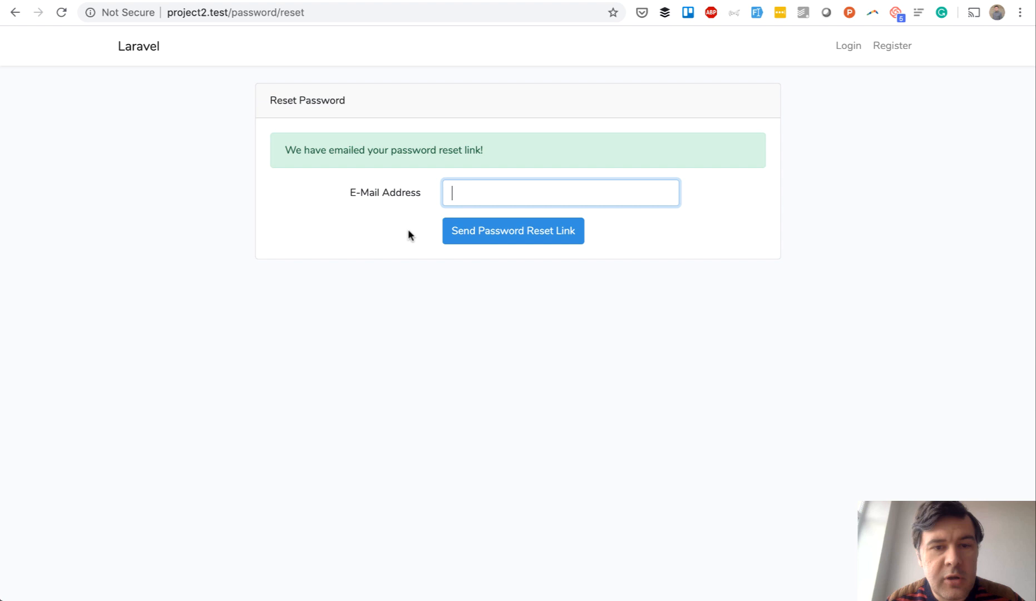
mouse_move(562, 223)
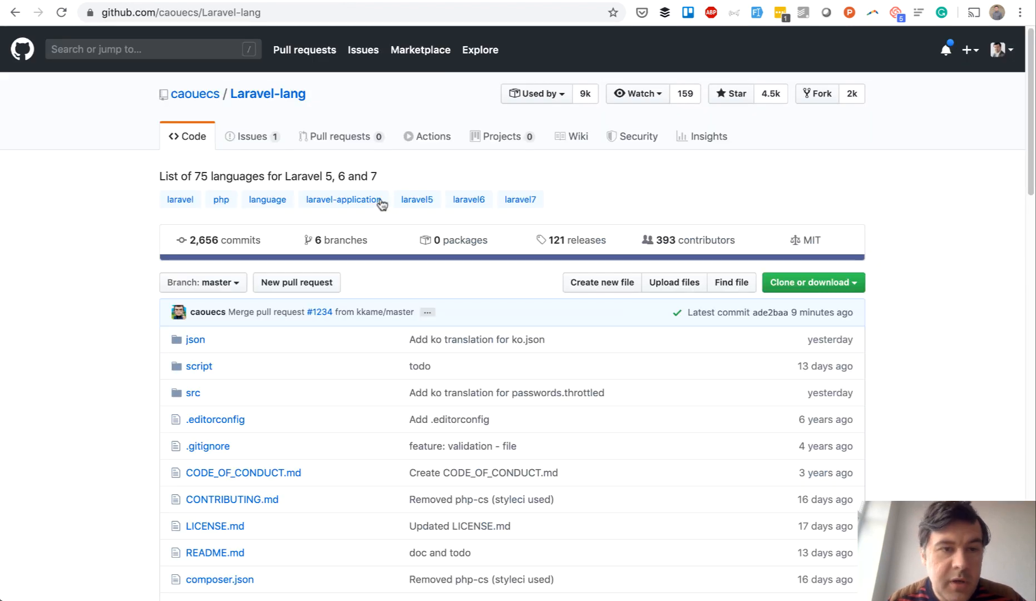
mouse_move(94, 360)
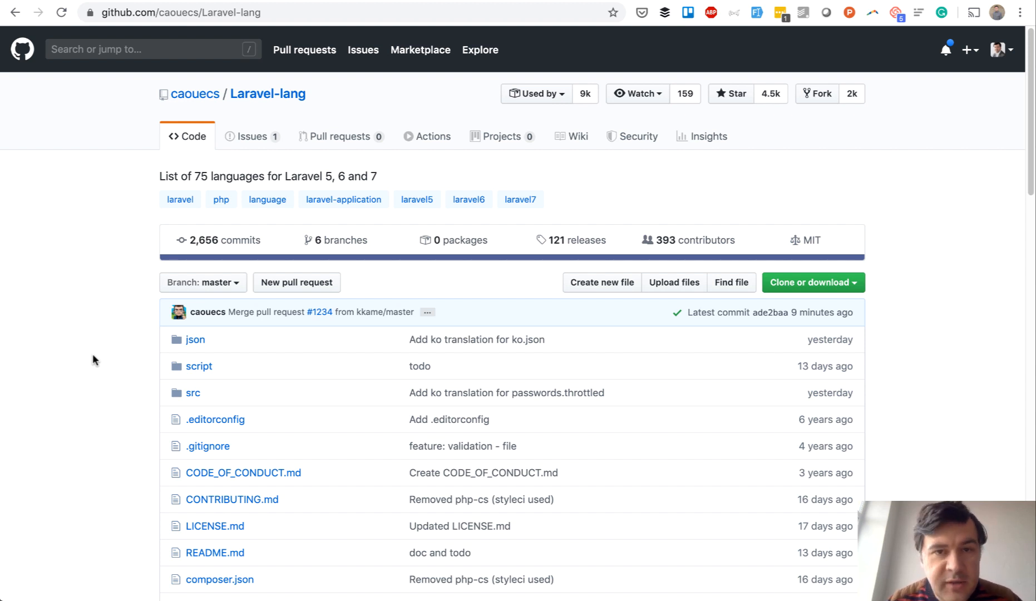
View the raw contents of json/es.json in the caouecs/Laravel-lang repository
click(195, 339)
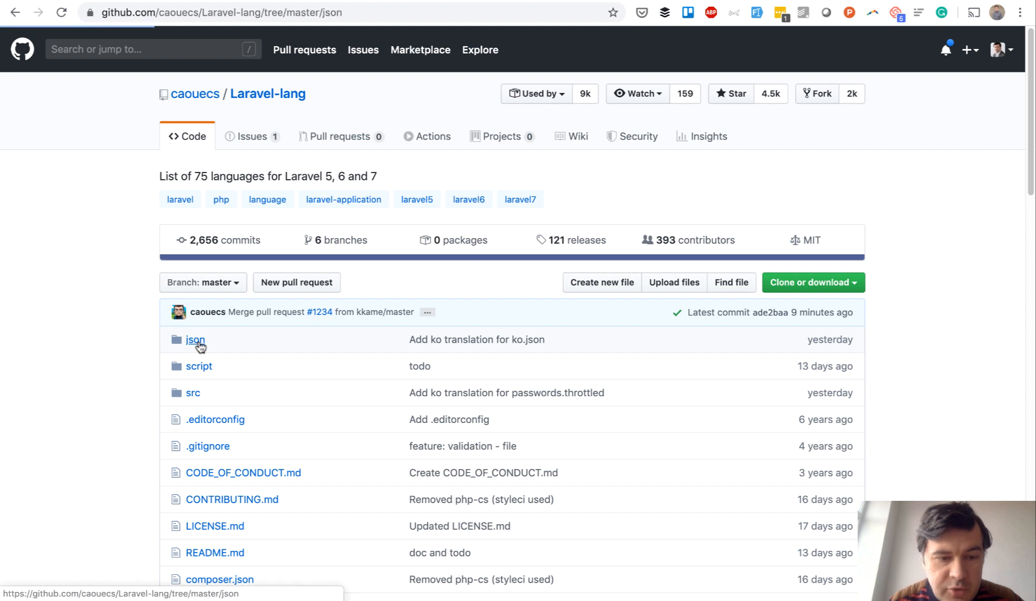
click(194, 339)
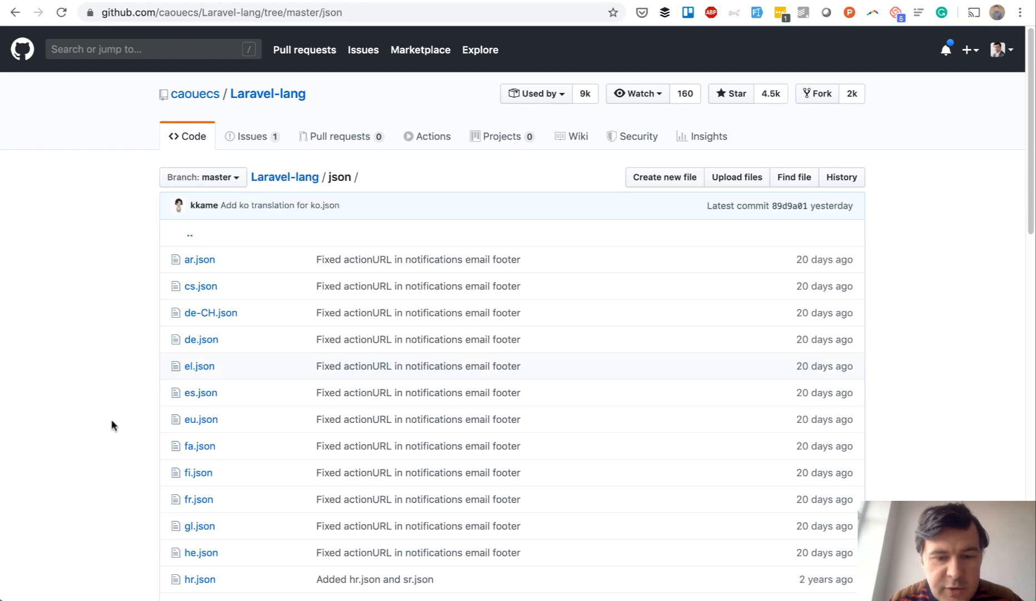
click(200, 393)
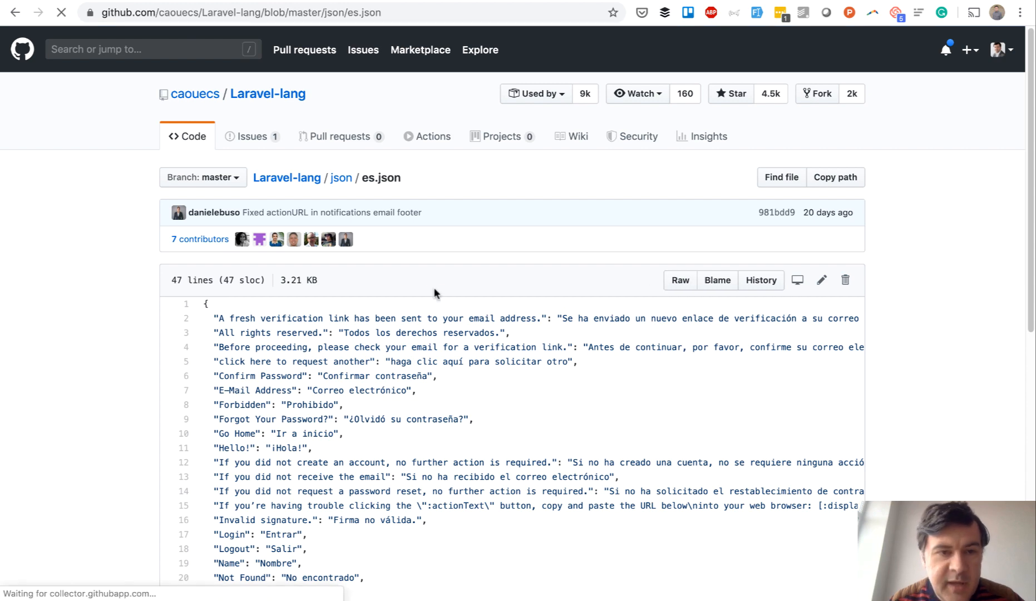
click(680, 281)
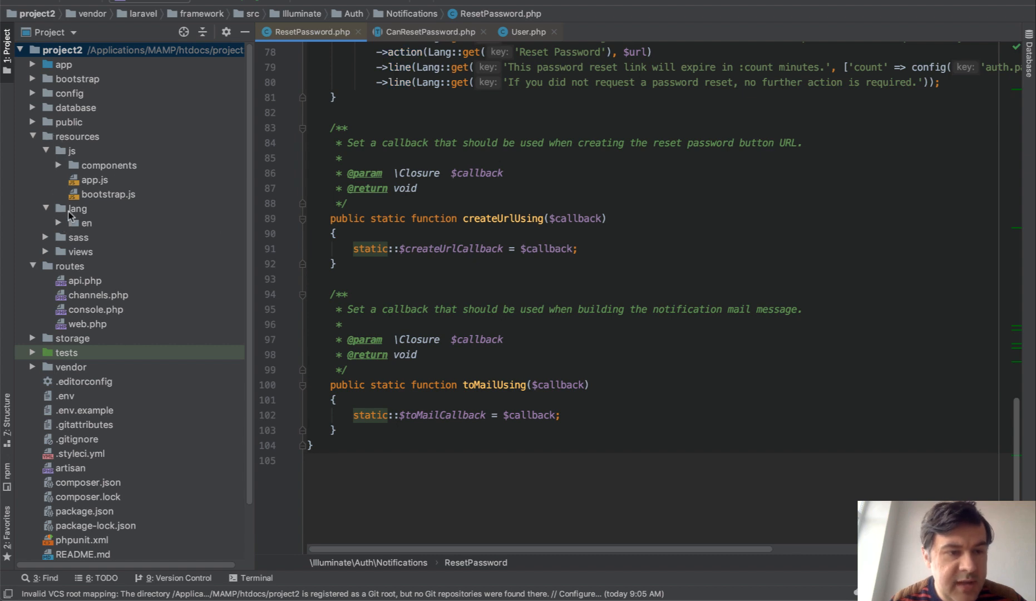
Create resources/lang/es.json with the pasted translations and set 'locale' => 'es' in config/app.php
right_click(78, 209)
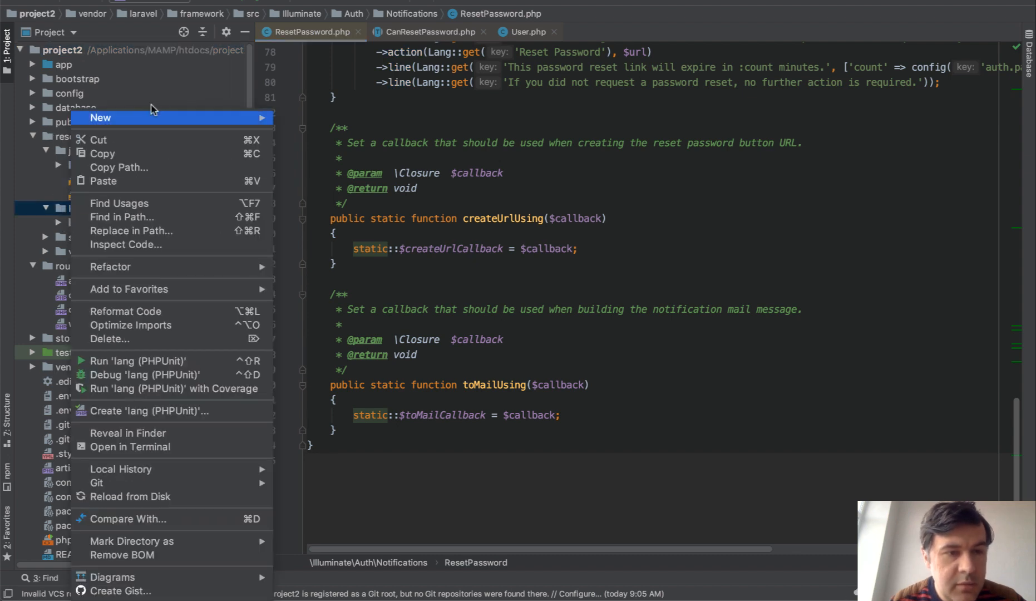
text(es)
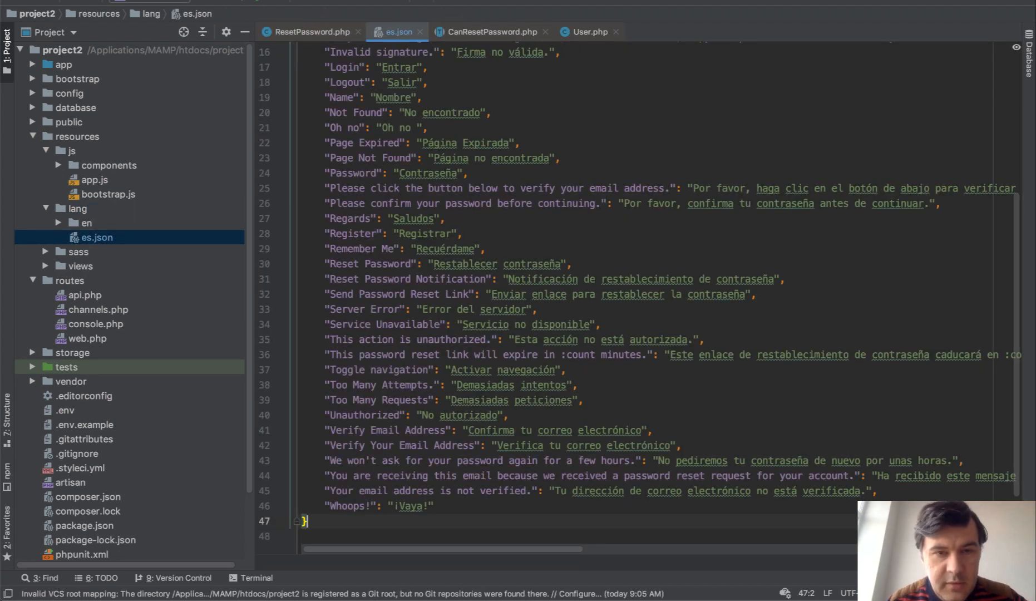
text(co)
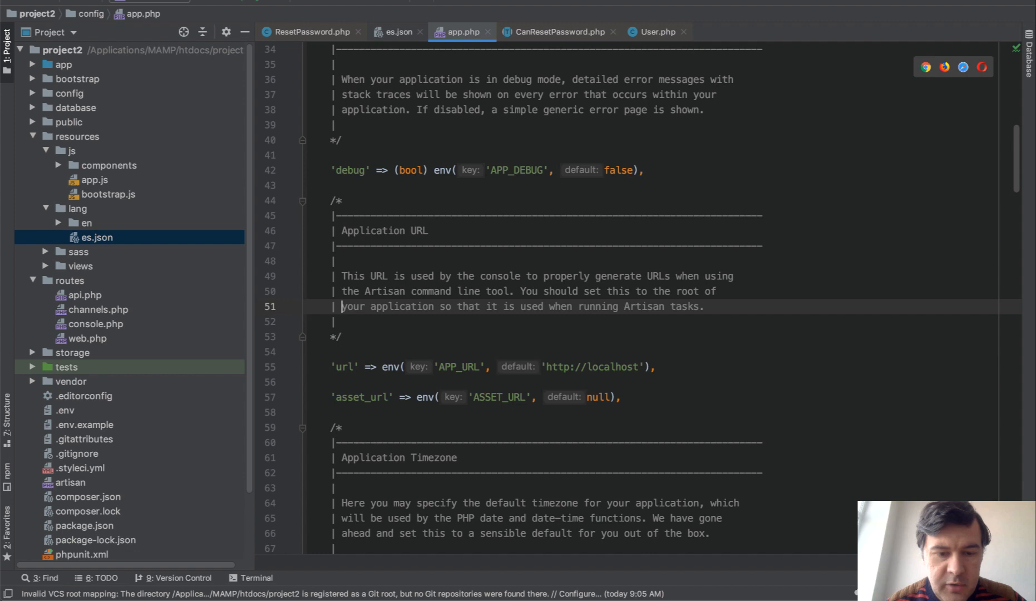
scroll(down, 3)
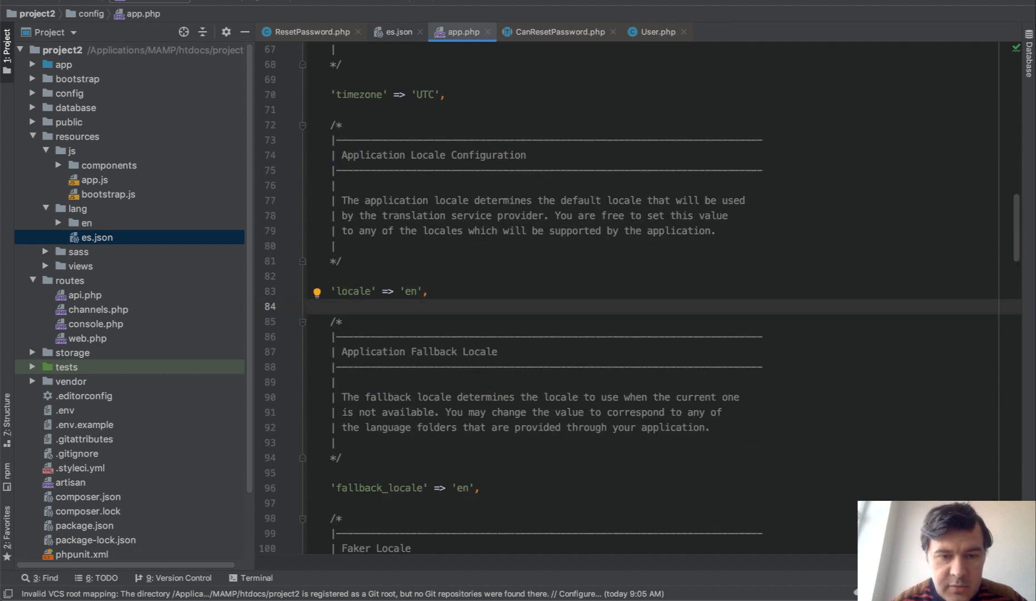
text(es)
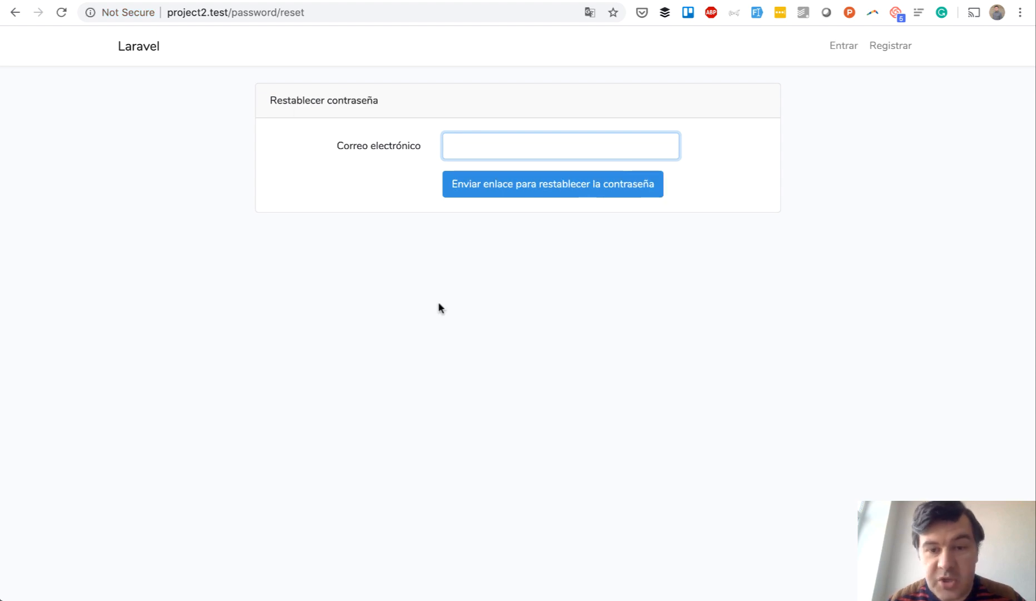
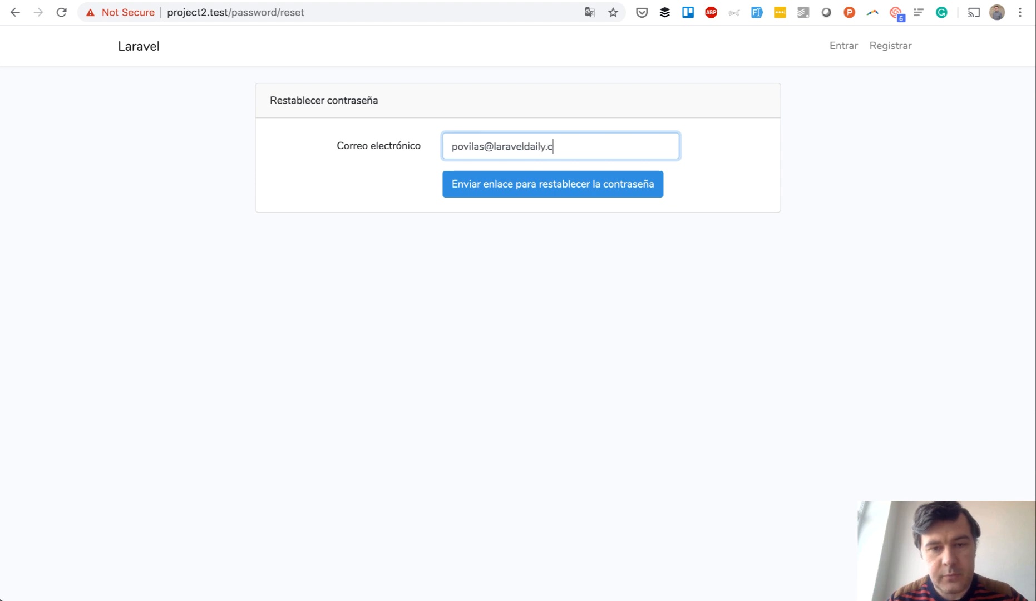
click(534, 185)
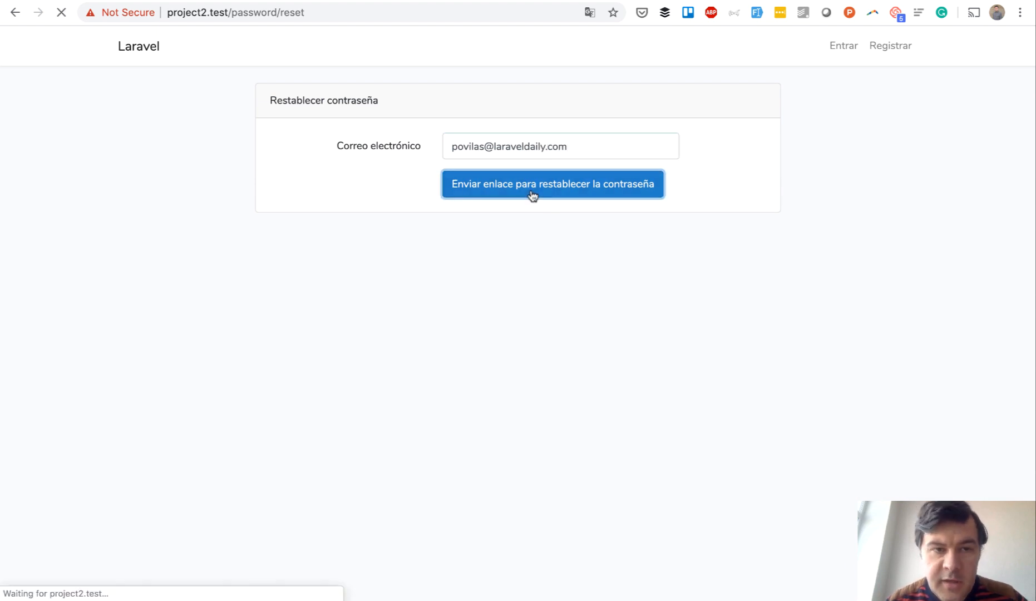
click(553, 184)
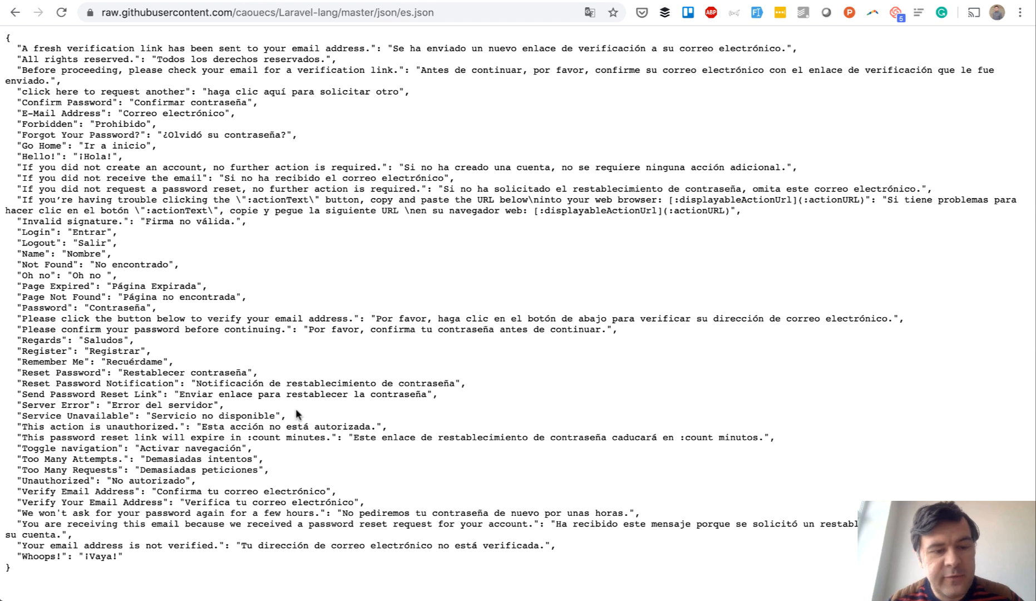
mouse_move(409, 356)
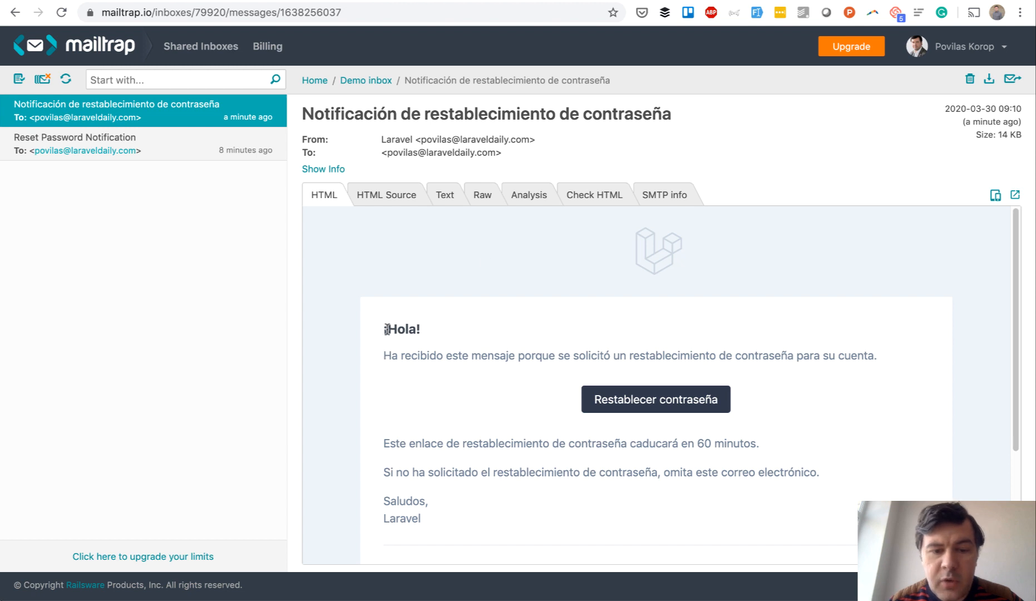
Open the 'Notificación de restablecimiento de contraseña' message in the Demo inbox
drag(385, 328, 877, 356)
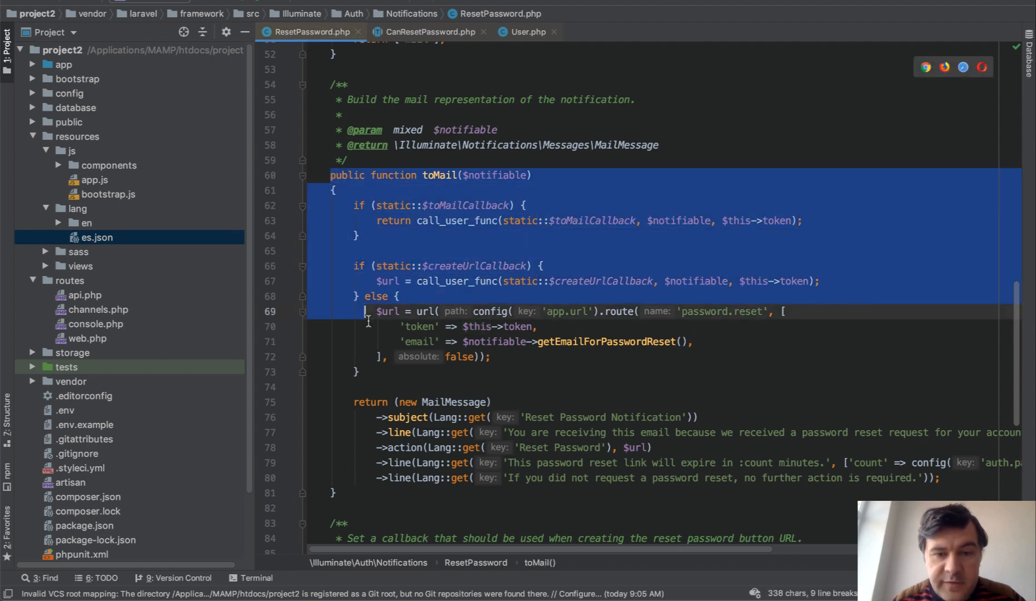
Show the toMail method of the framework's ResetPassword notification
click(414, 493)
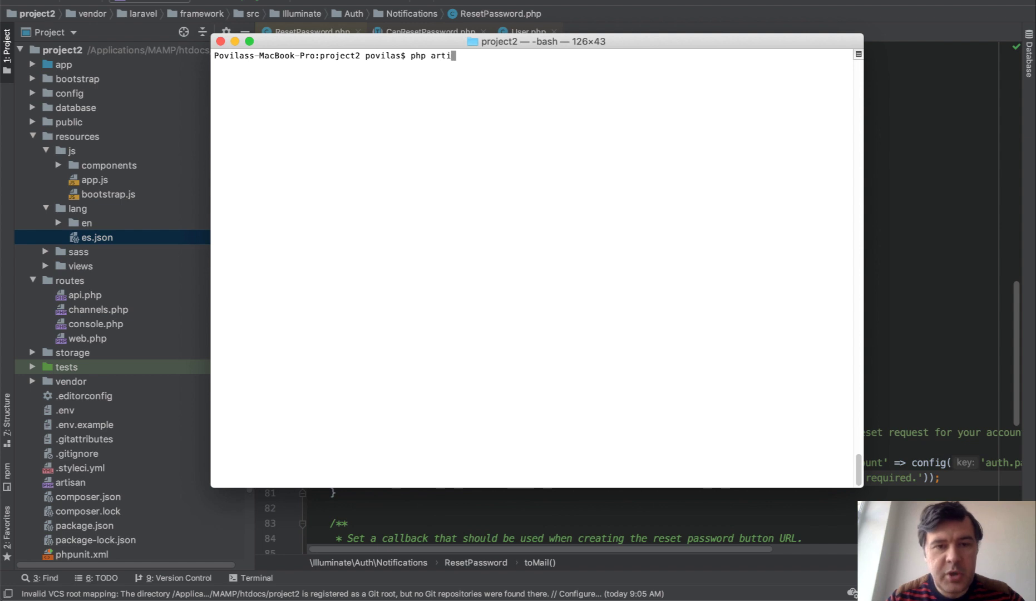
Run php artisan make:notification CustomResetPasswordNotification in the project2 directory
text(san make:notification CustomRe)
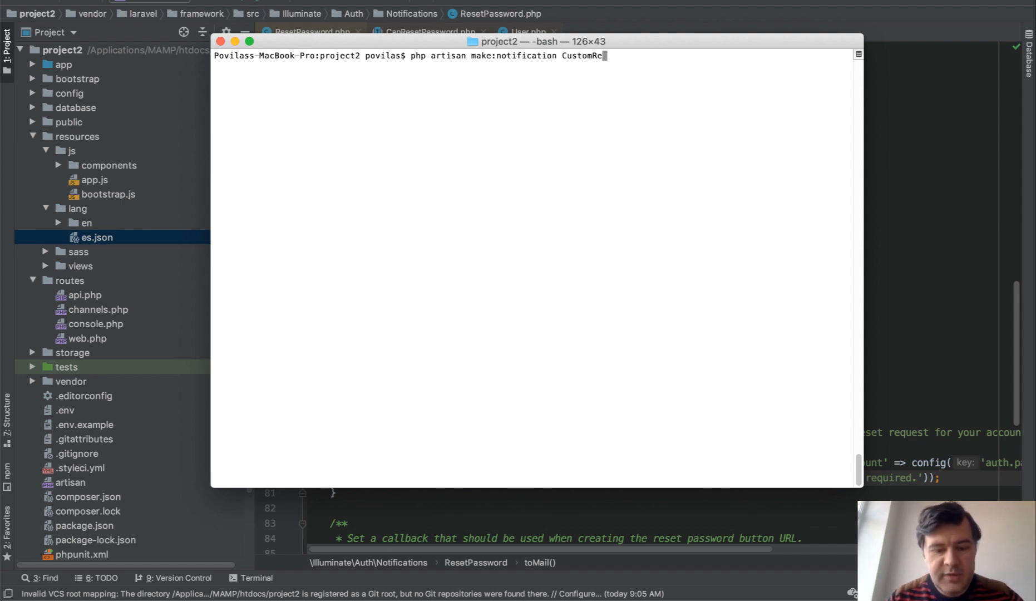
text(setPassword)
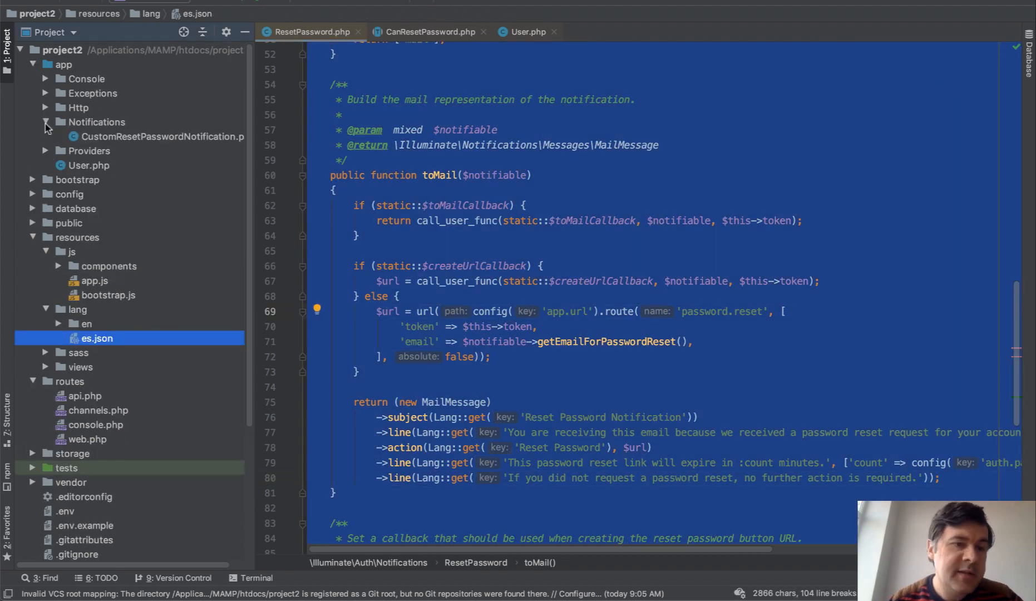
Paste ResetPassword's code into the file and rename the class CustomResetPasswordNotification
click(161, 137)
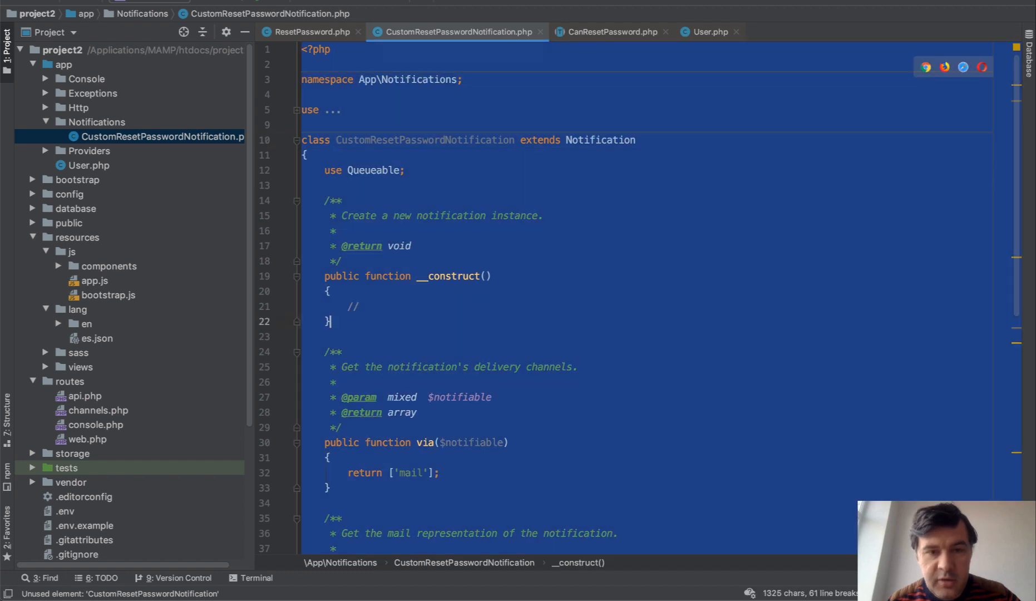
click(310, 32)
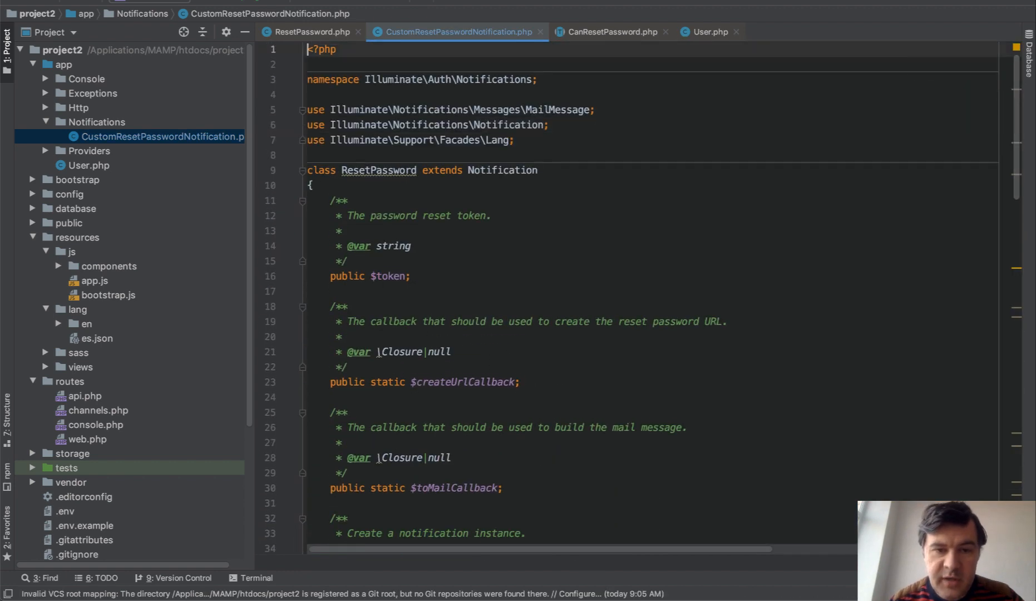
text(Cus)
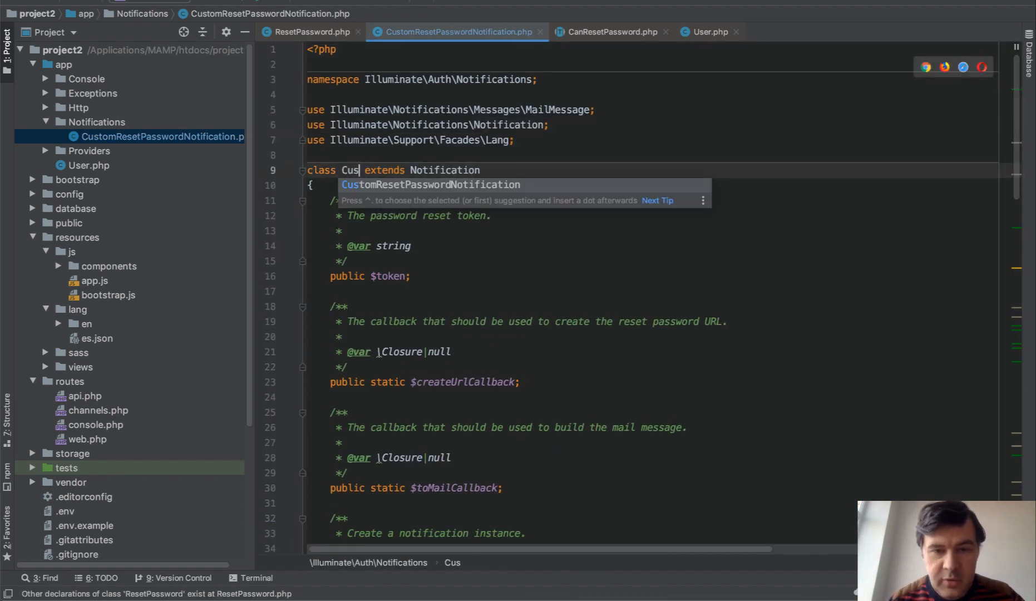
scroll(down, 3)
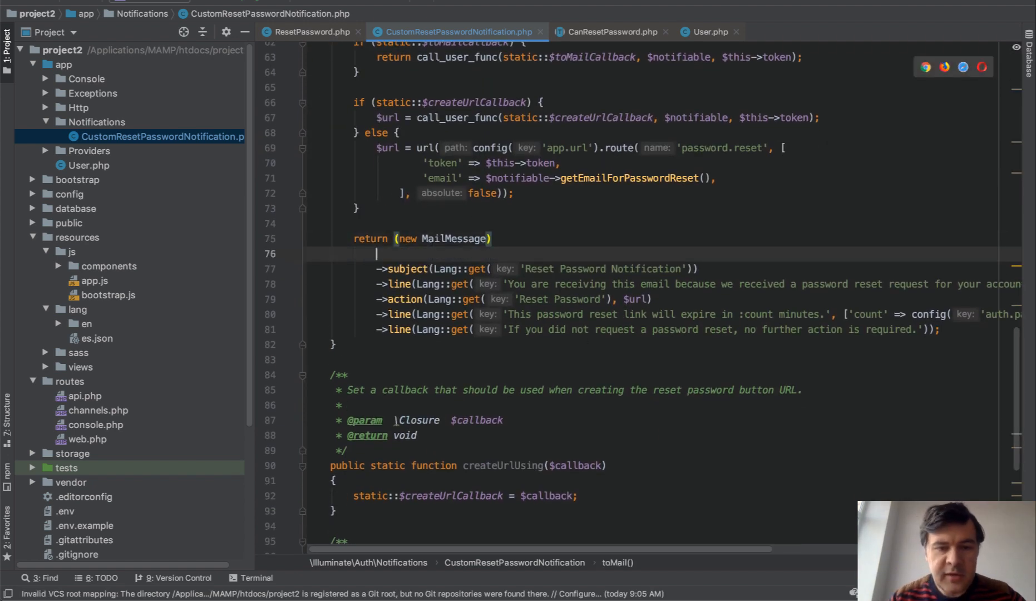
Start the toMail chain with ->line('Hello new notification')
text(->line()
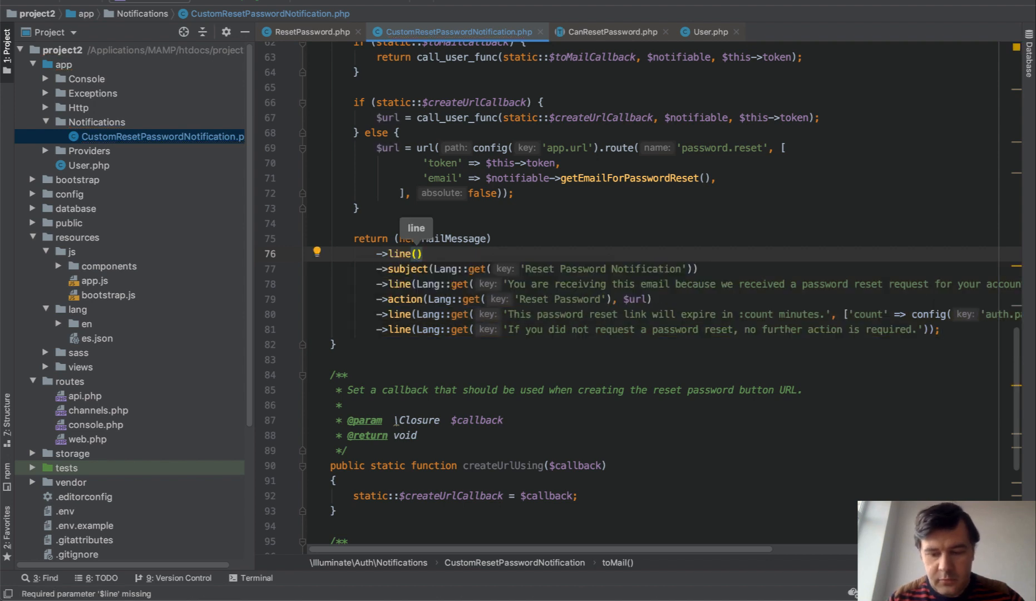
text(Hello ')
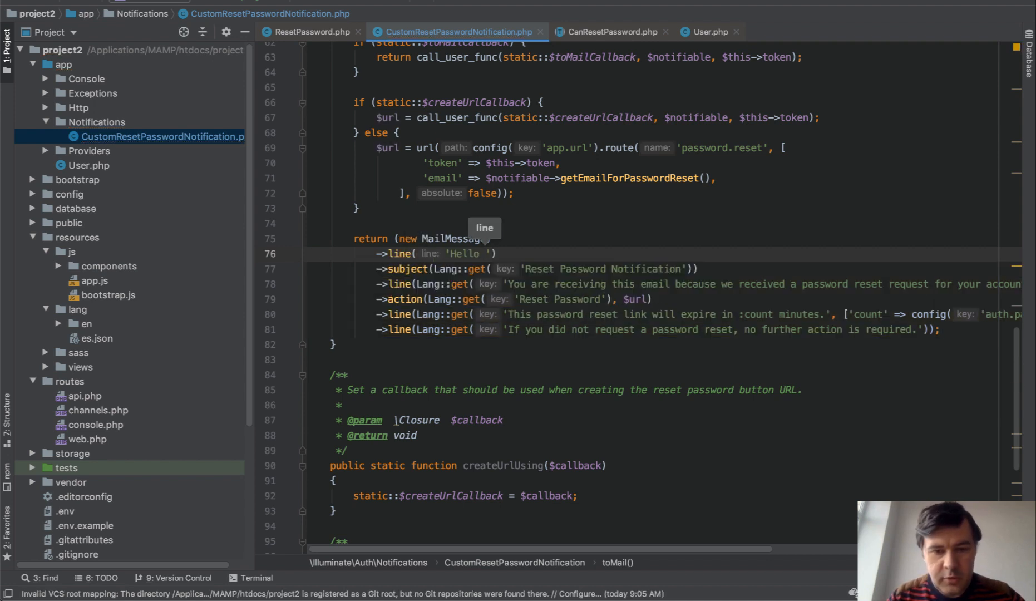
text(new notification)
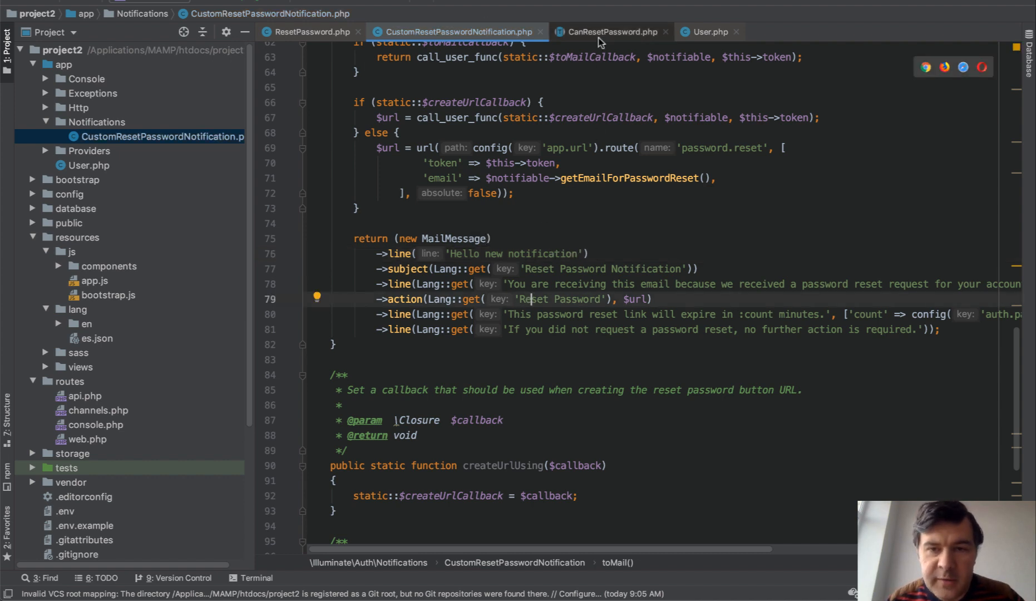
Copy sendPasswordResetNotification from CanResetPassword into app/User.php, skipping the framework import
click(610, 31)
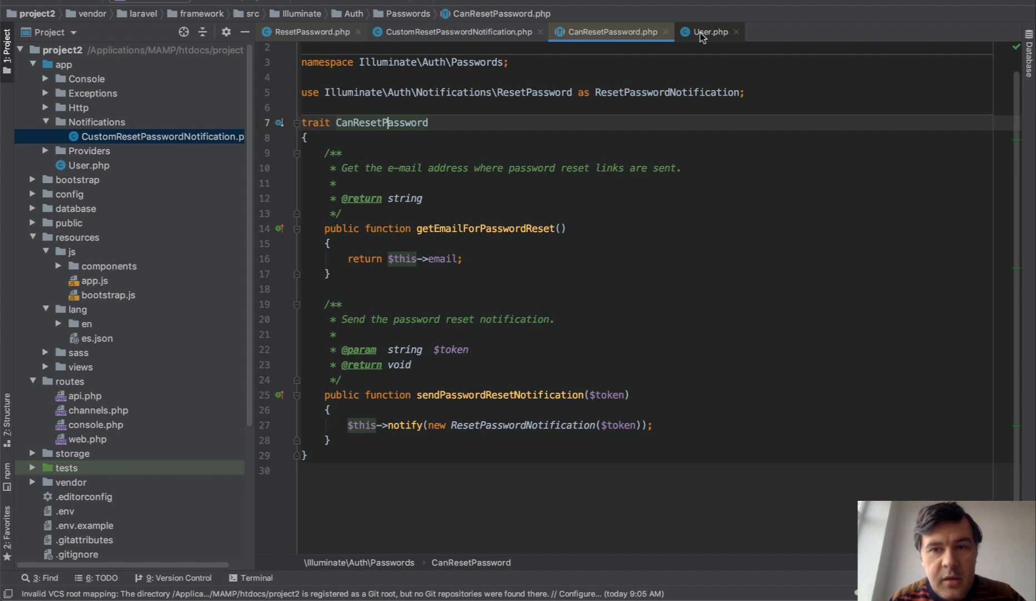
click(710, 32)
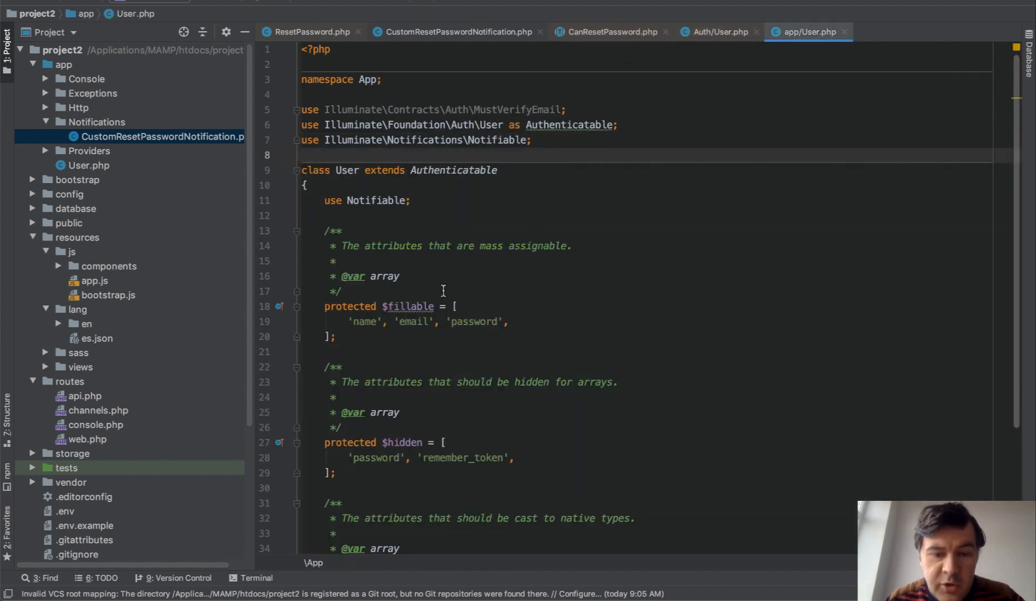
click(610, 33)
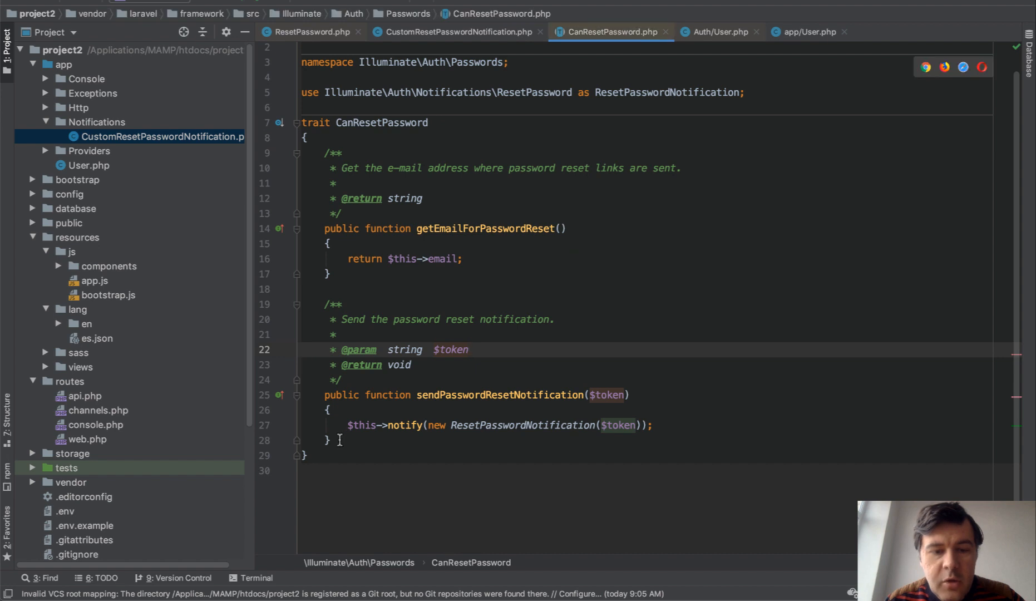
drag(308, 303, 330, 441)
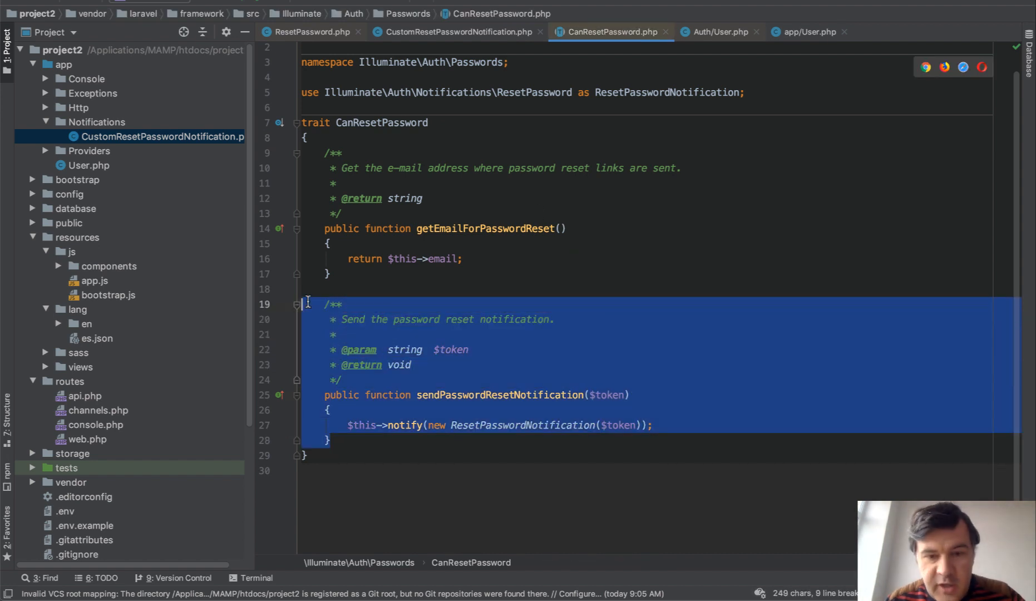
click(806, 32)
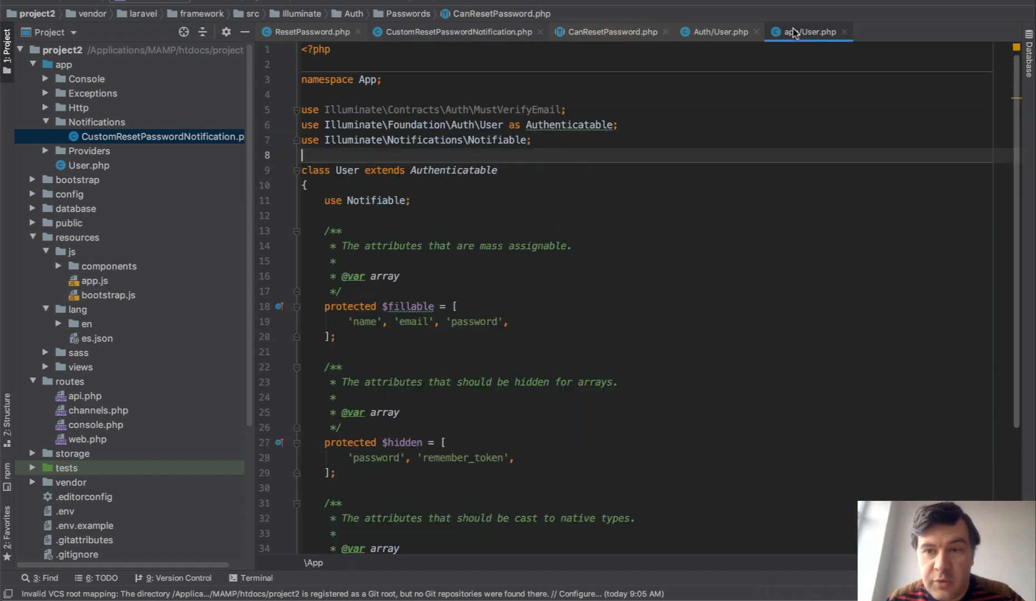
scroll(down, 3)
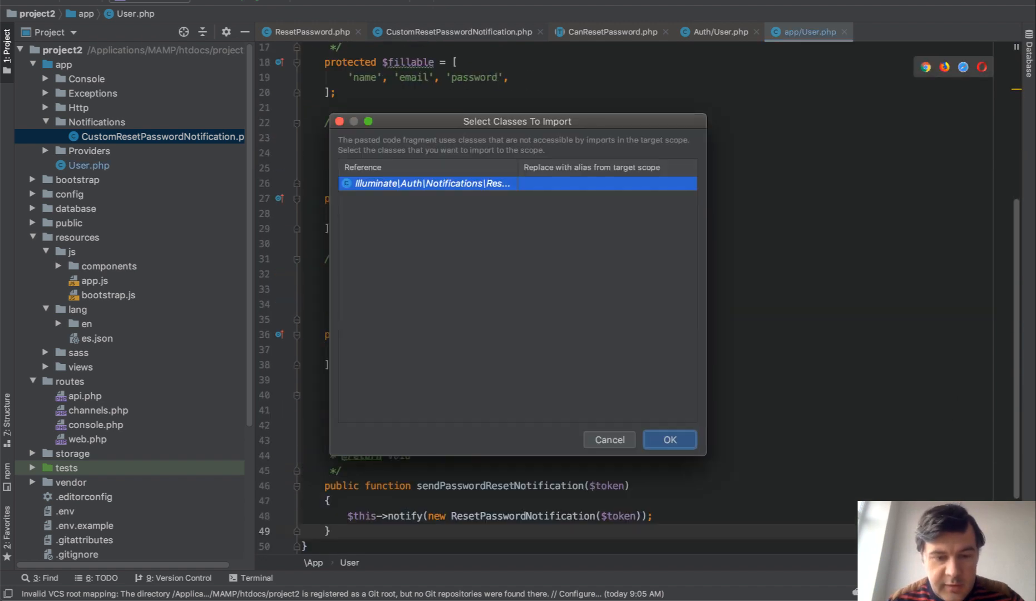
click(670, 440)
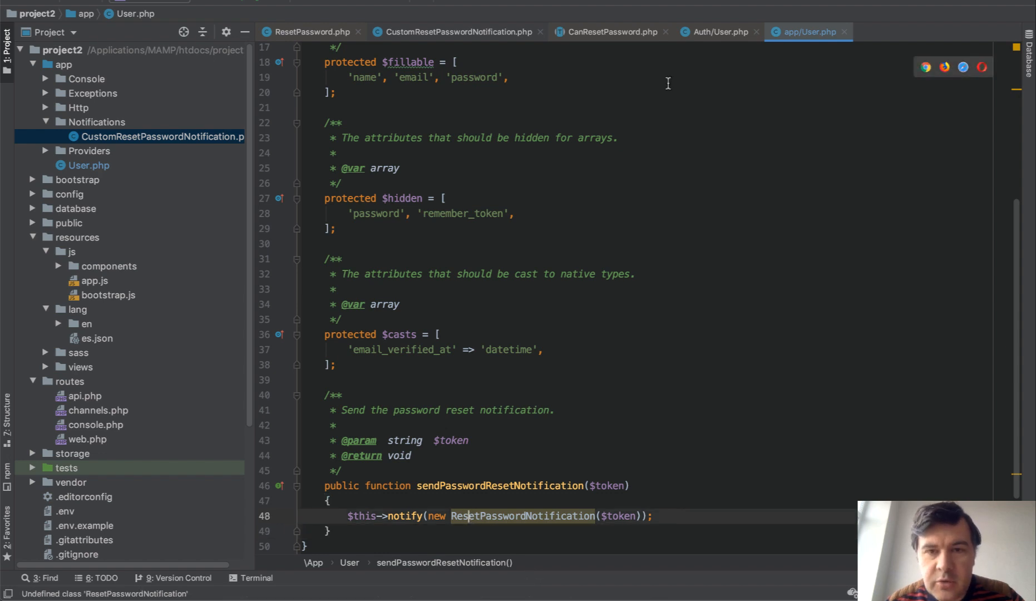
Namespace the custom class App\Notifications and make User send CustomResetPasswordNotification
click(455, 31)
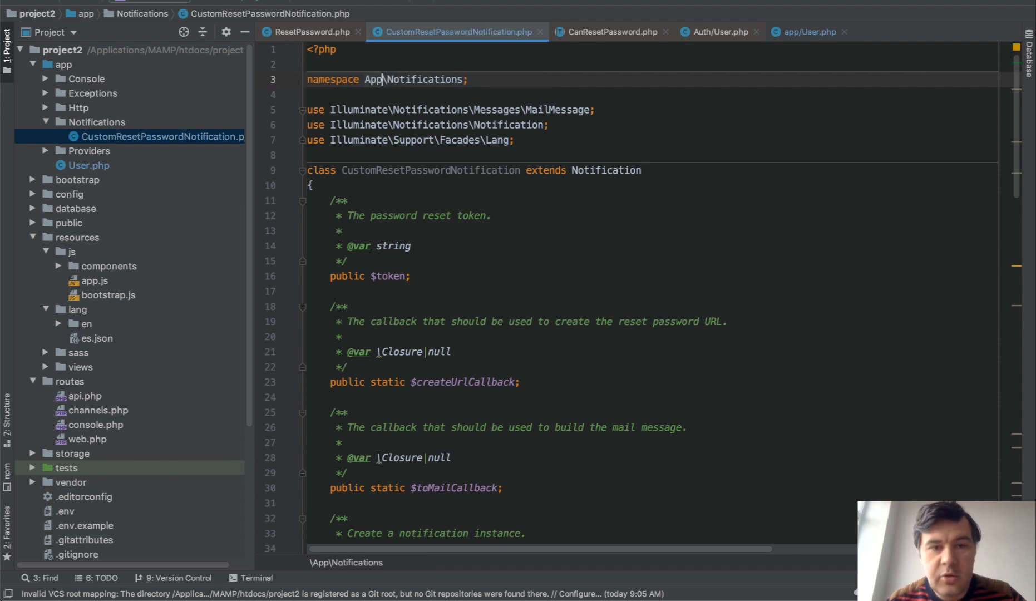
click(810, 31)
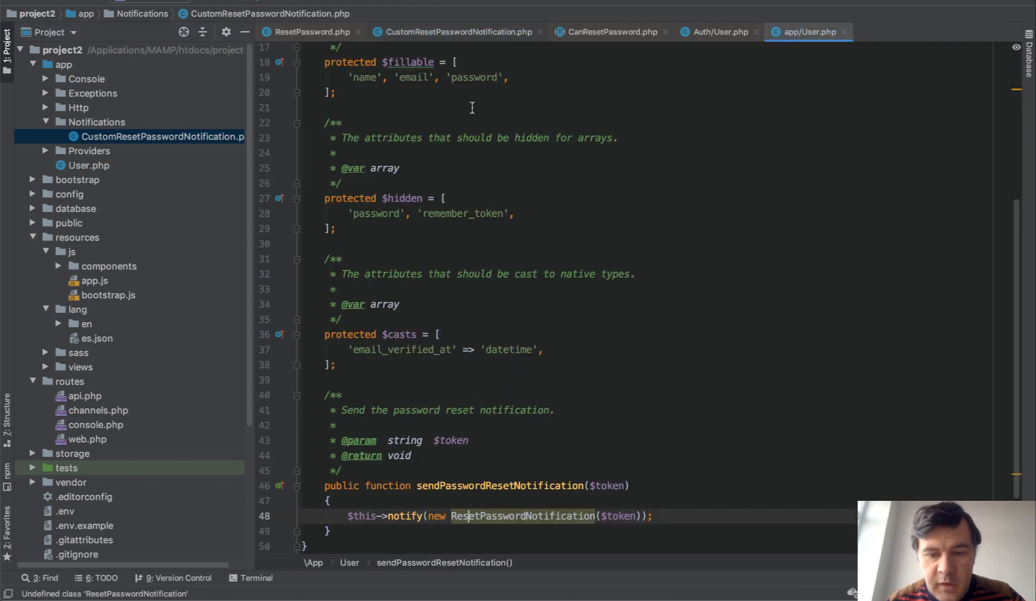
double_click(523, 517)
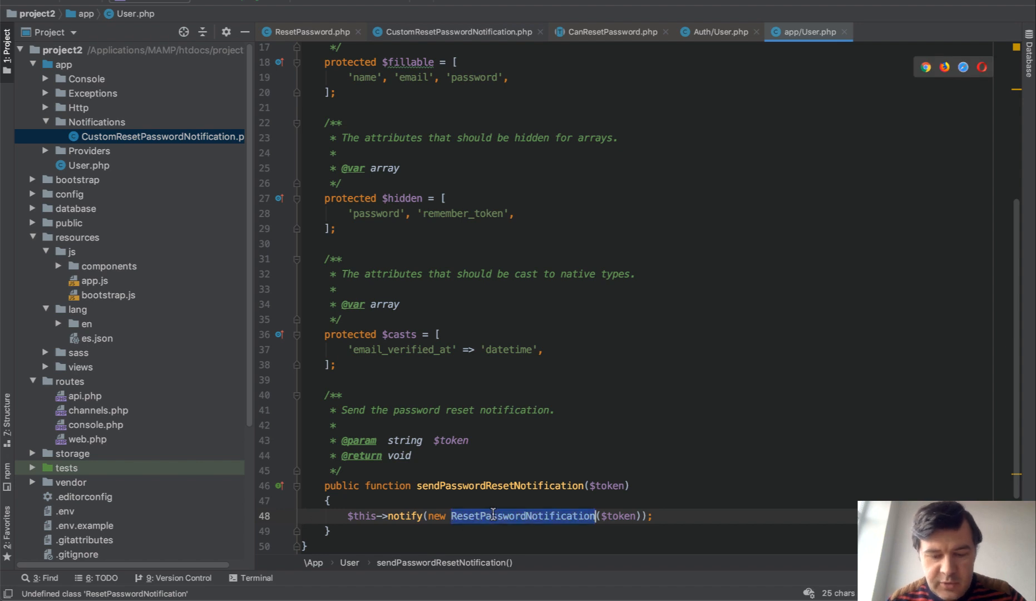
text(CustomResetPasswordNotification)
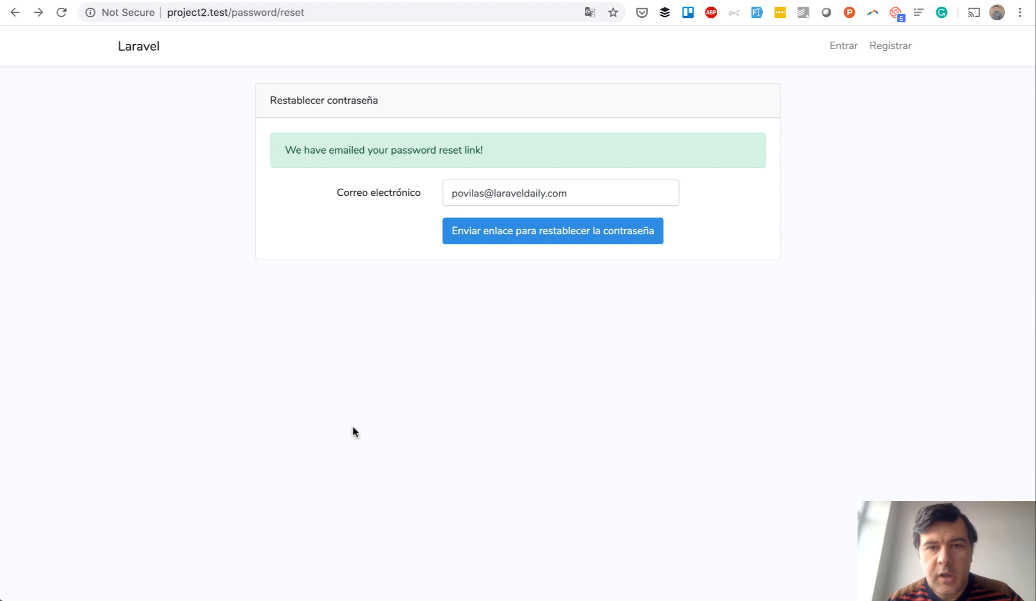
Submit the reset page's 'Enviar enlace para restablecer la contraseña' button again
click(525, 232)
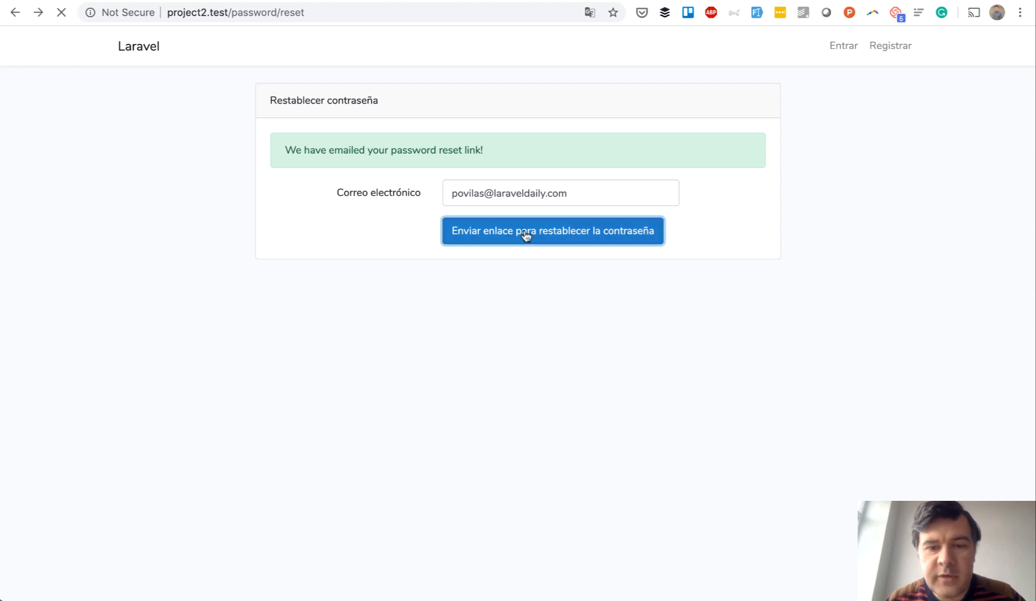
click(525, 232)
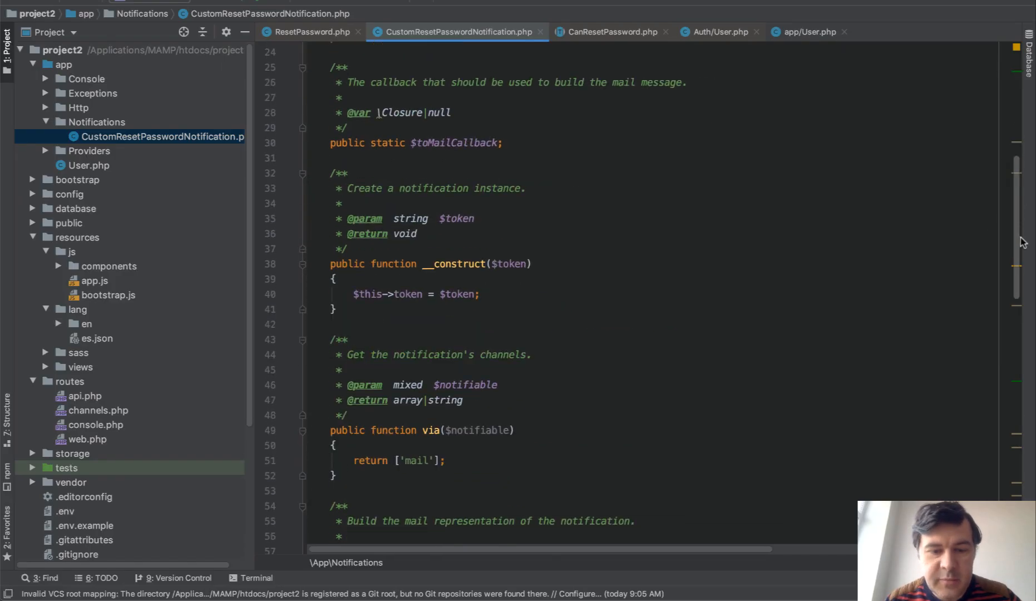
Import CustomResetPasswordNotification in User.php and view VerifyEmail's toMail method
scroll(down, 3)
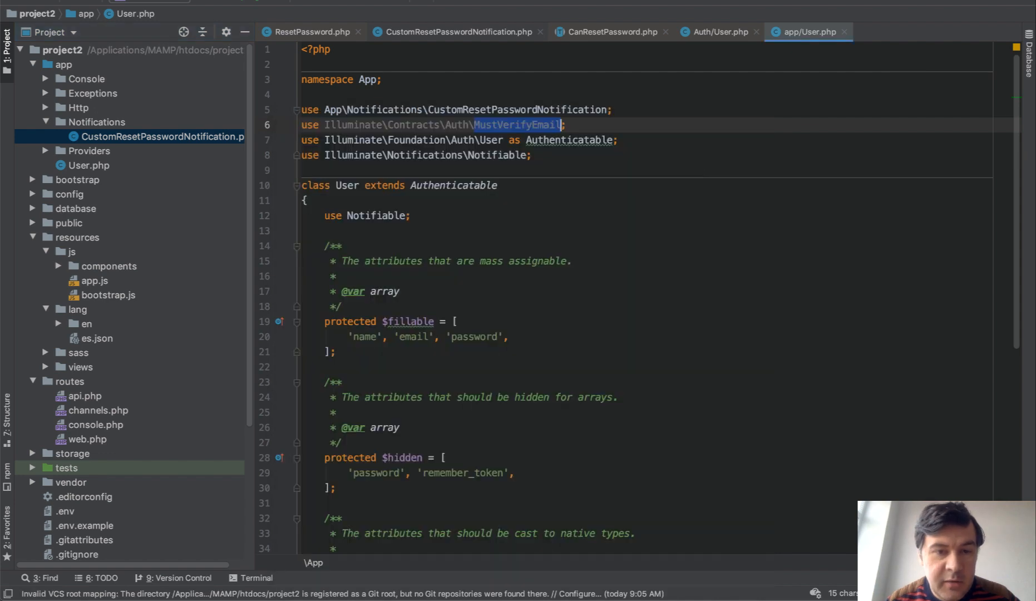
click(521, 124)
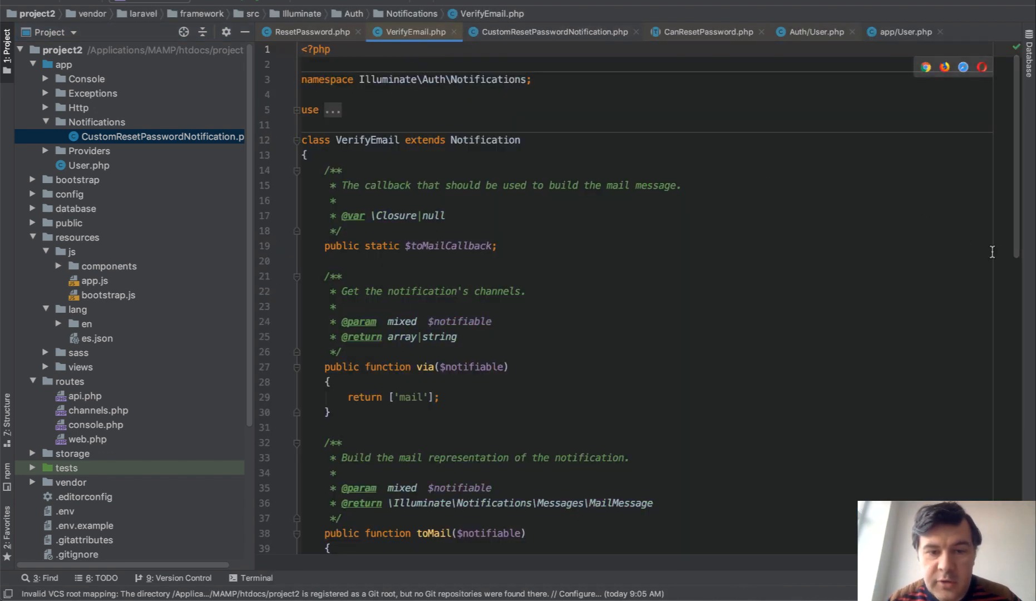
scroll(down, 3)
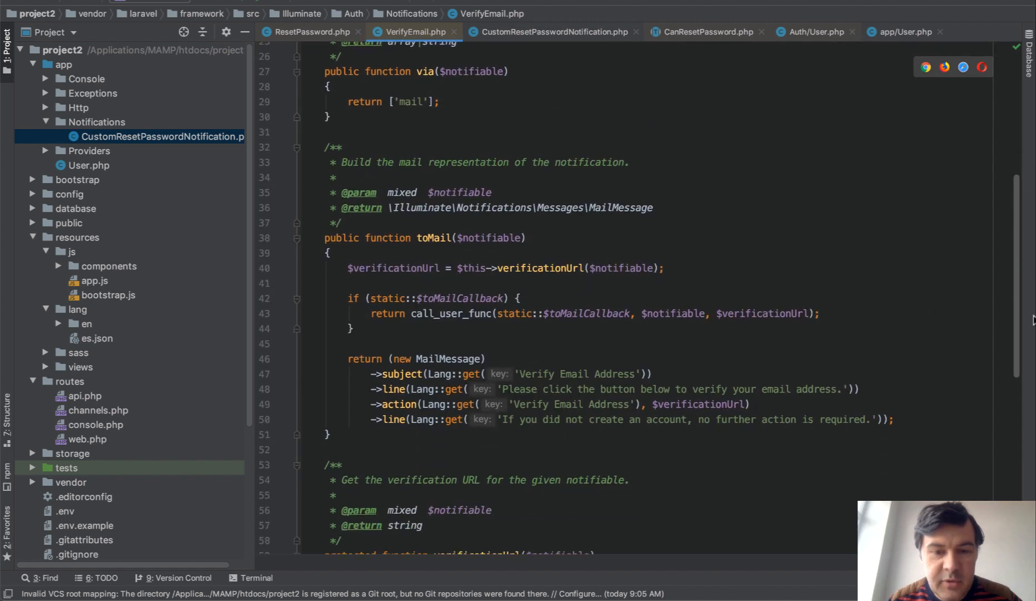